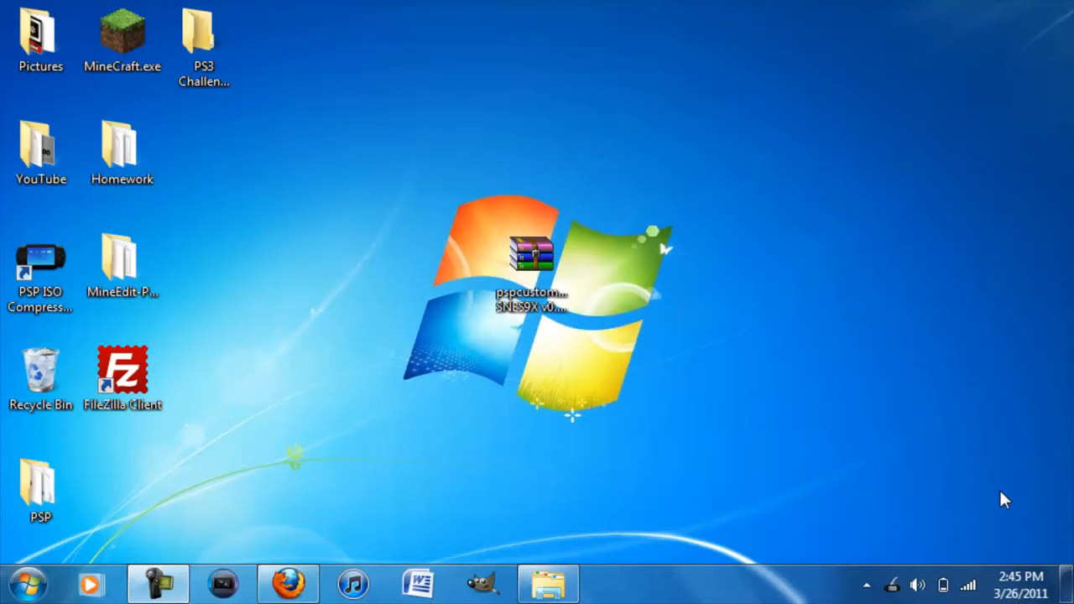
mouse_move(725, 408)
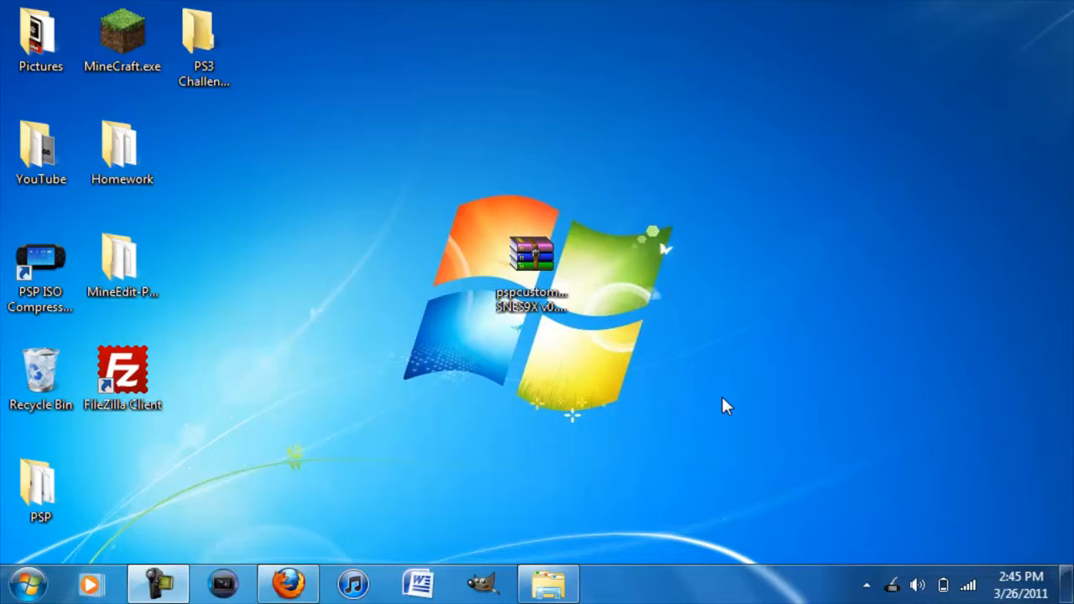
mouse_move(524, 200)
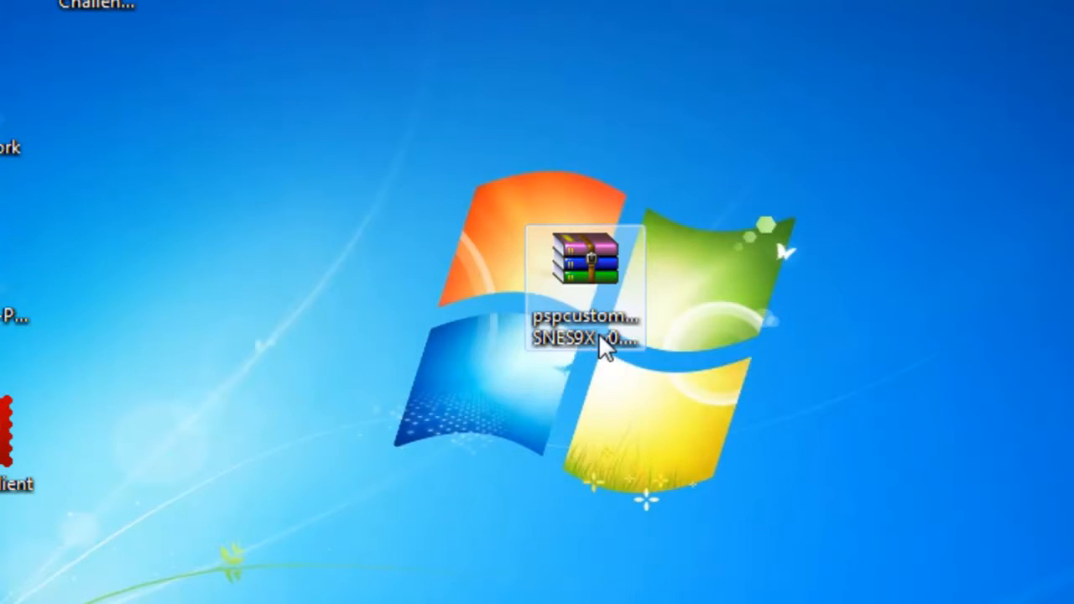
- Open the SNES9X v0.02 Signed.rar archive in WinRAR and select its emulator folder
double_click(589, 261)
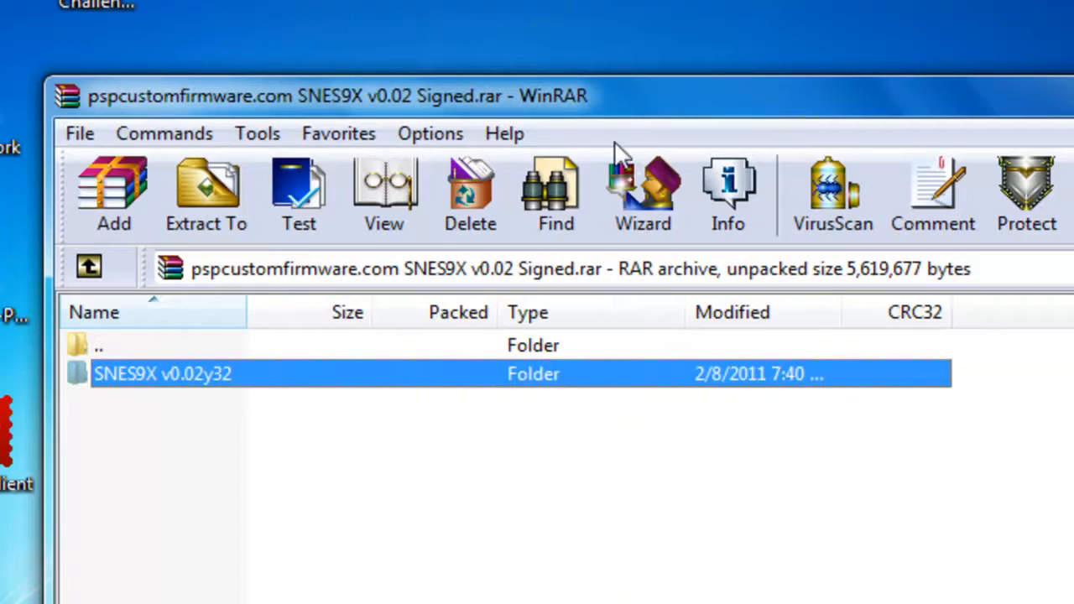
mouse_move(299, 447)
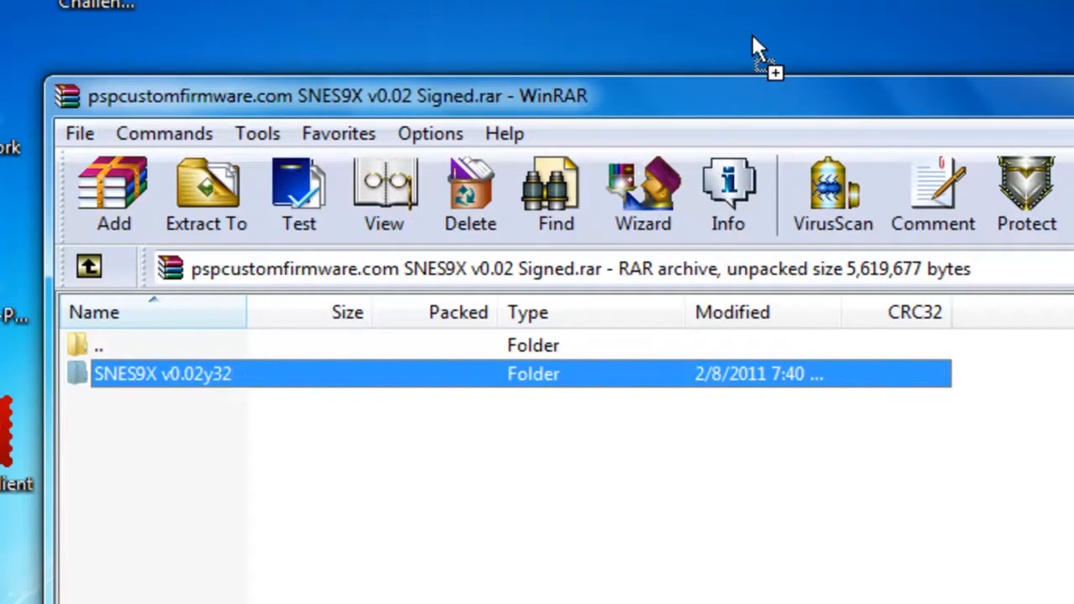
left_click(205, 193)
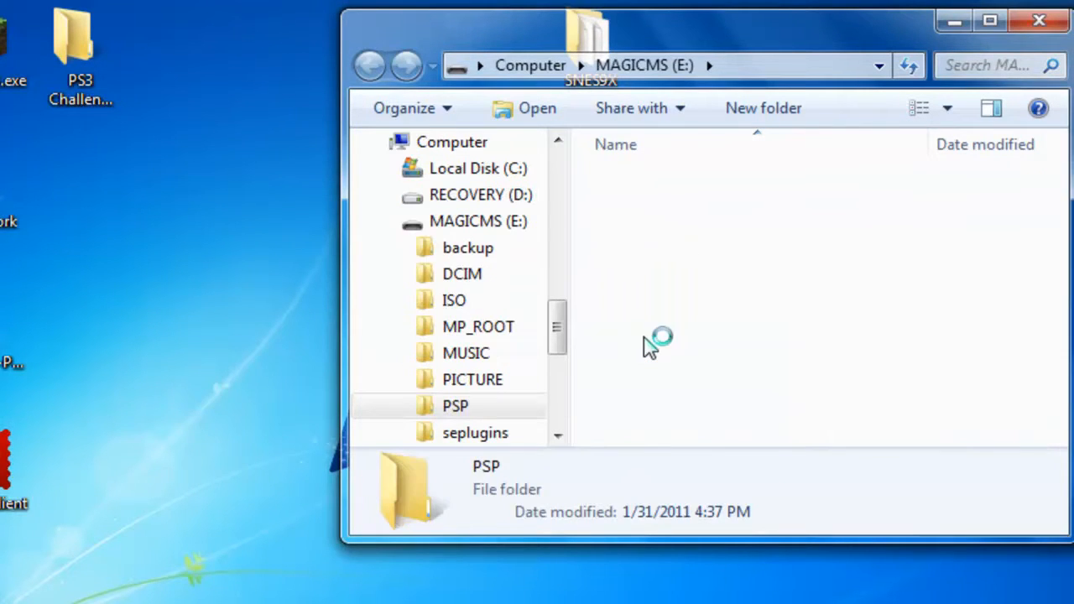
- Place SNES9X v0.02y32 in PSP/GAME on MAGICMS (E:) and open its empty ROMS subfolder
double_click(455, 404)
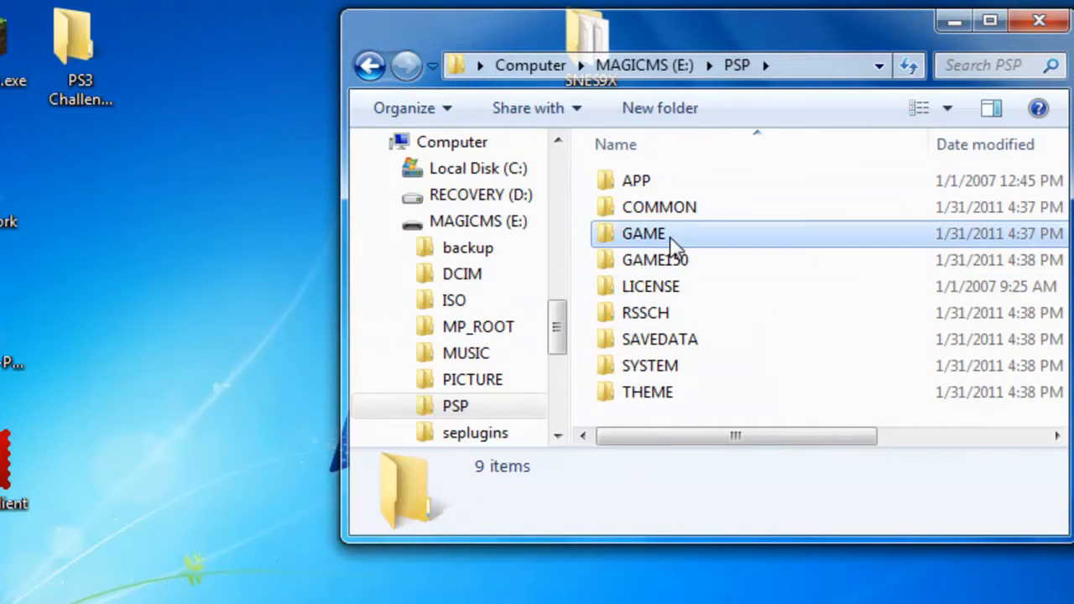
double_click(643, 233)
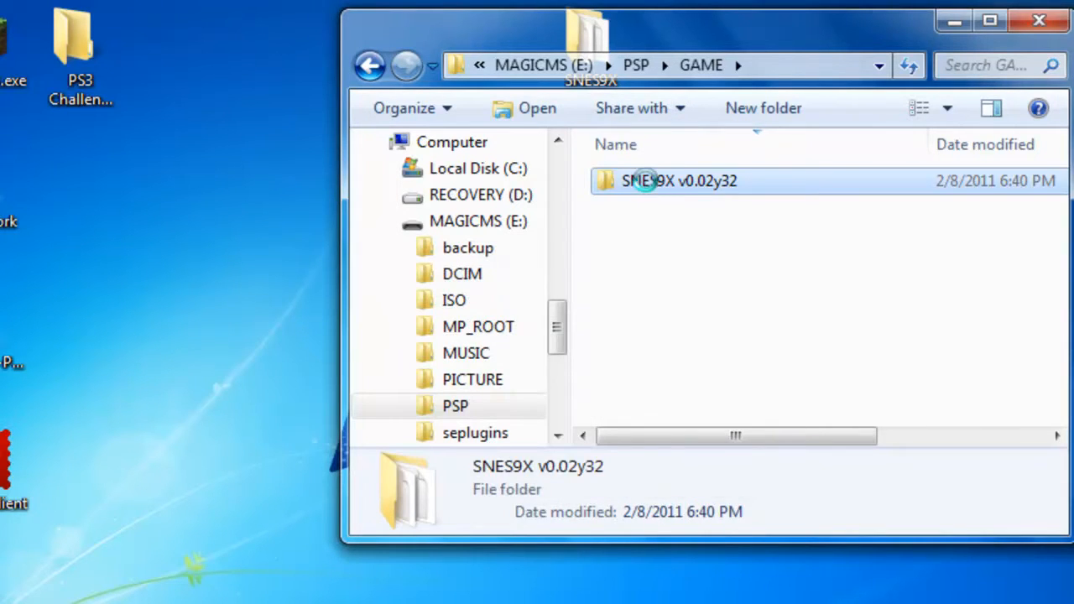
double_click(678, 182)
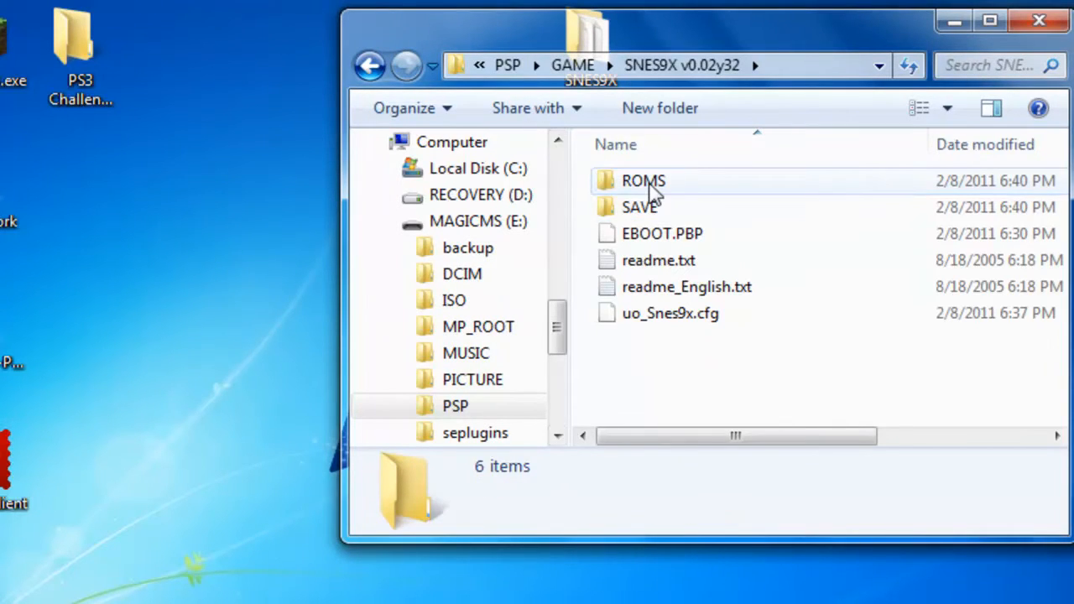
double_click(643, 182)
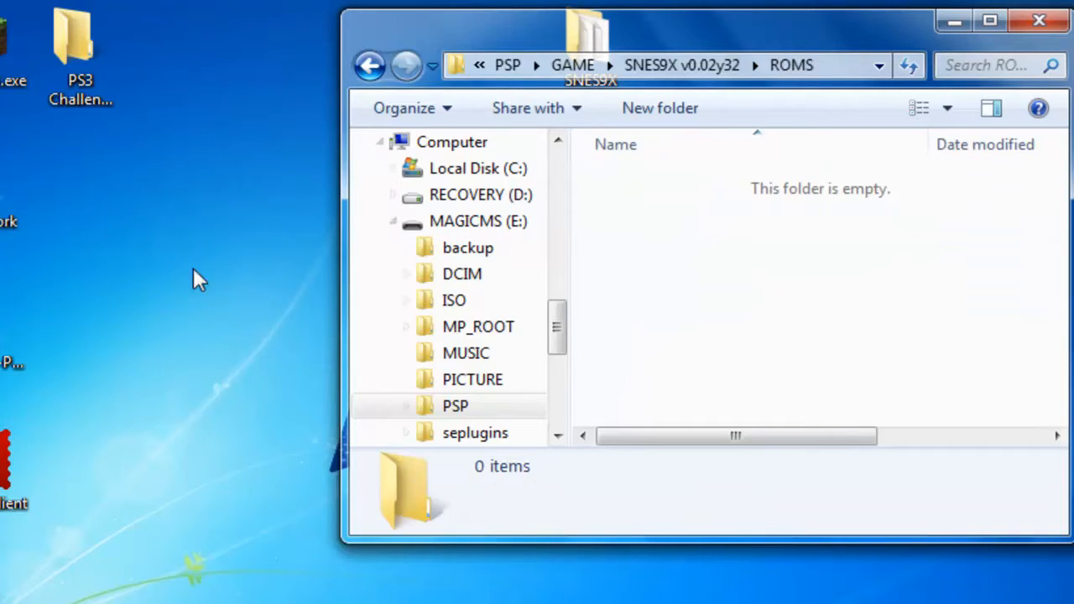
mouse_move(161, 334)
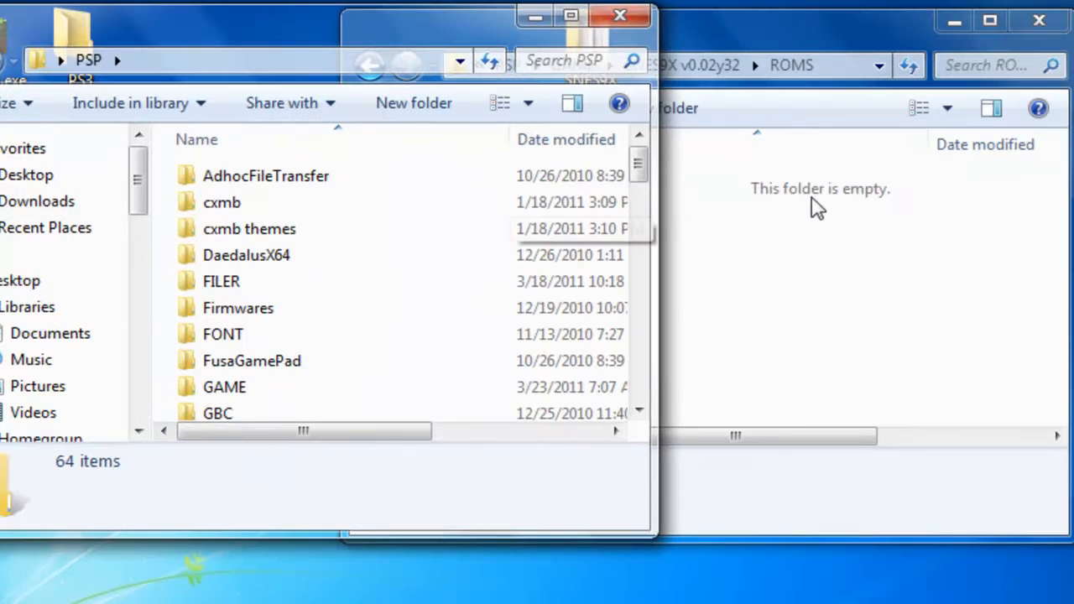
- Search 'super mario' and copy the Super Mario All-Stars .smc ROM into the ROMS folder
type("super mario")
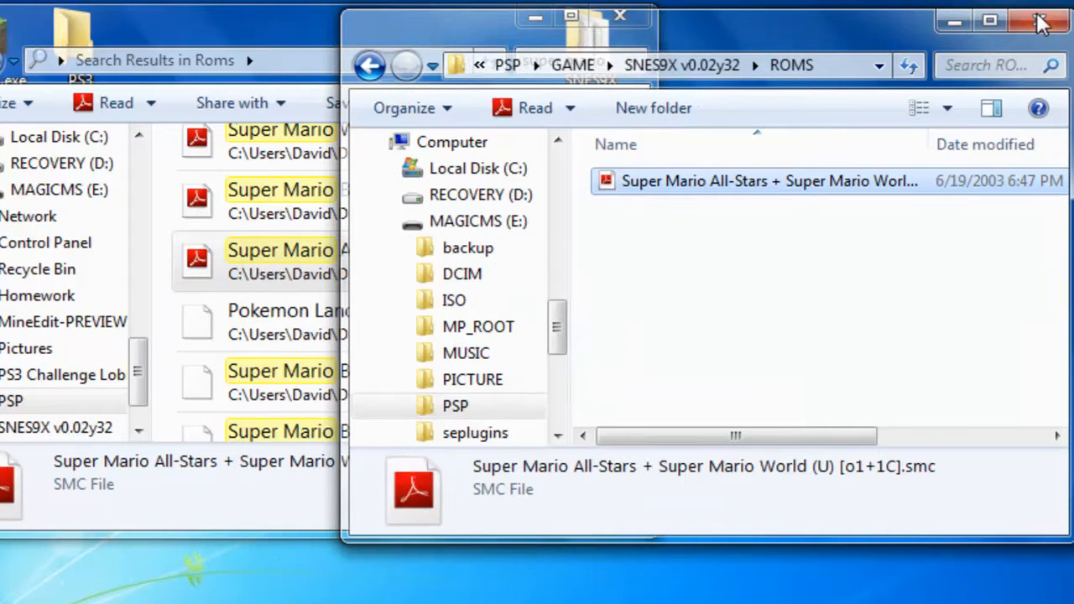
left_click(1039, 20)
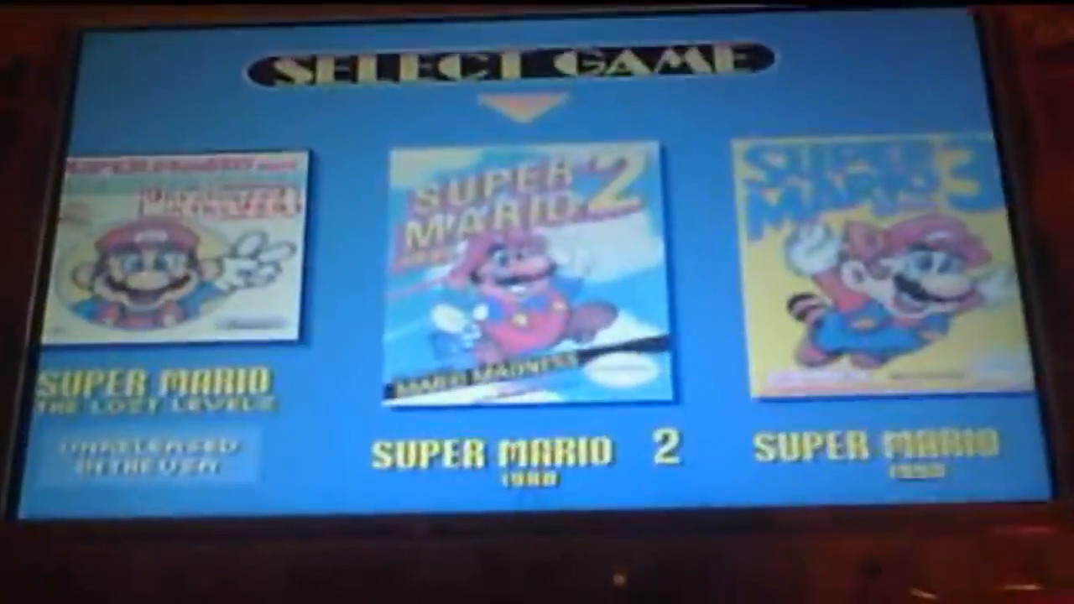
- Launch SNES9X on the PSP, load Super Mario All-Stars and choose Super Mario 2
left_click(520, 285)
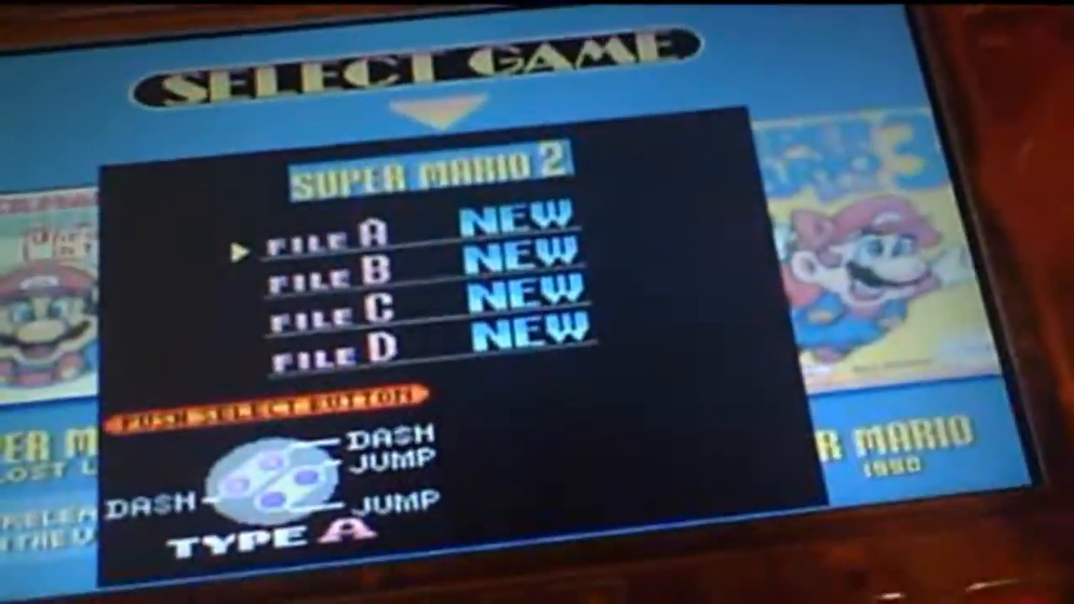